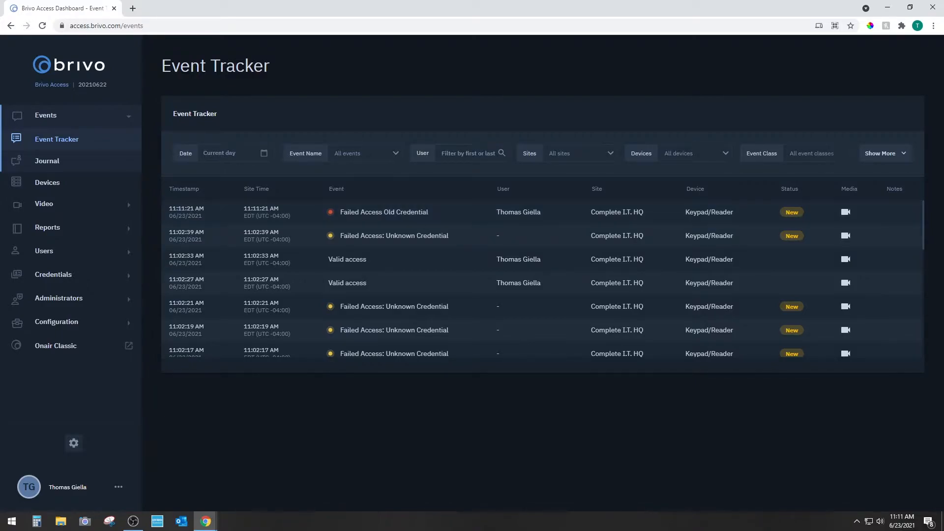
mouse_move(43, 250)
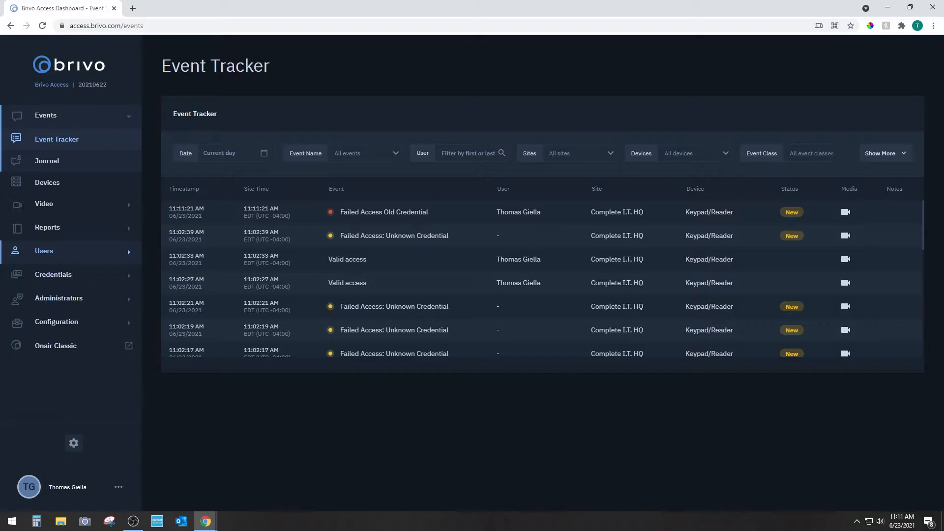
Step: Show the User Management list with its ten users from the sidebar
left_click(44, 250)
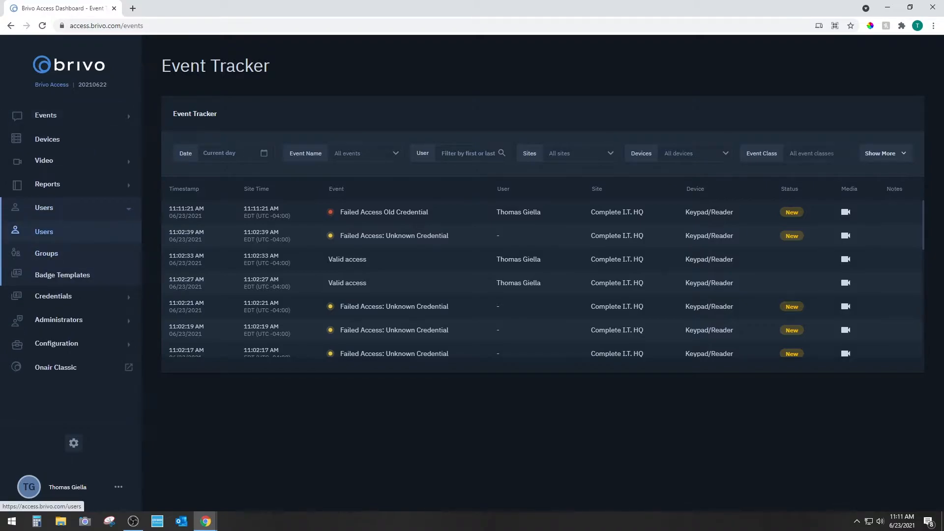
left_click(43, 231)
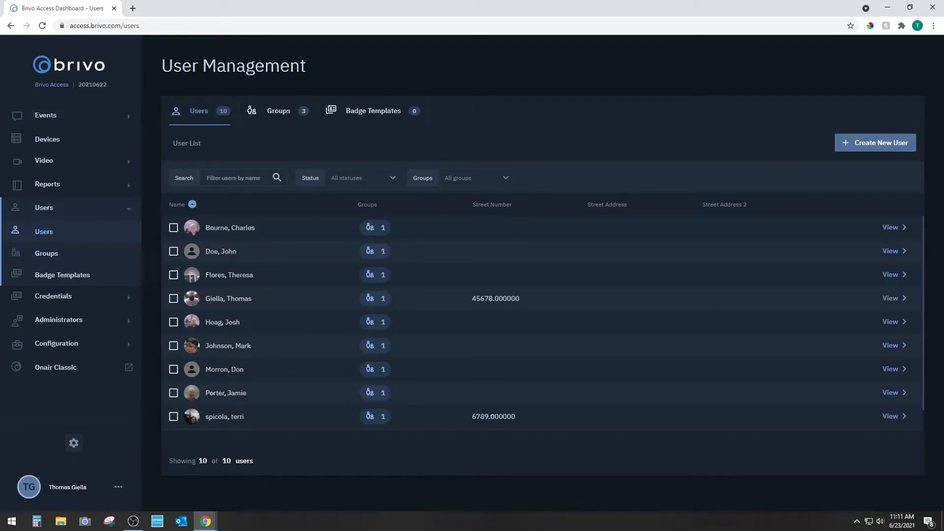
Step: Start a new user with first name John and last name Doe
left_click(874, 143)
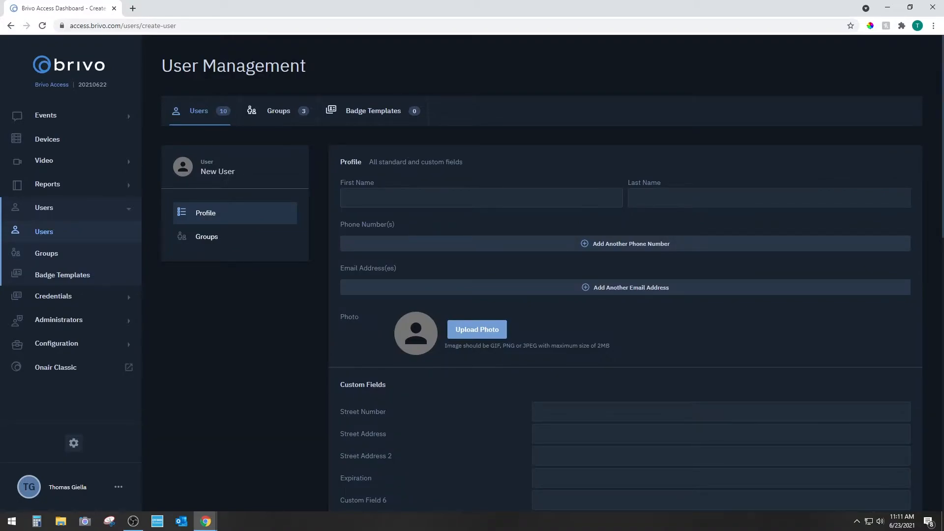
left_click(480, 198)
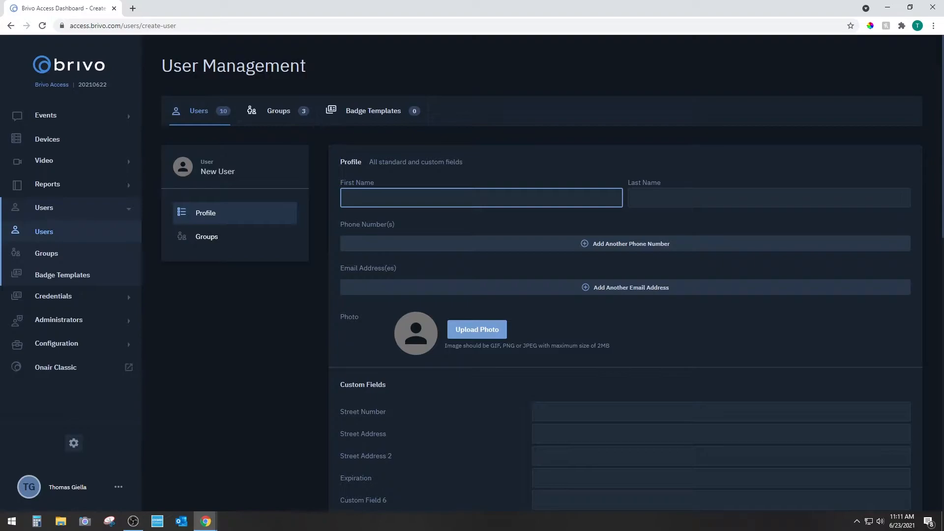
type("Joe")
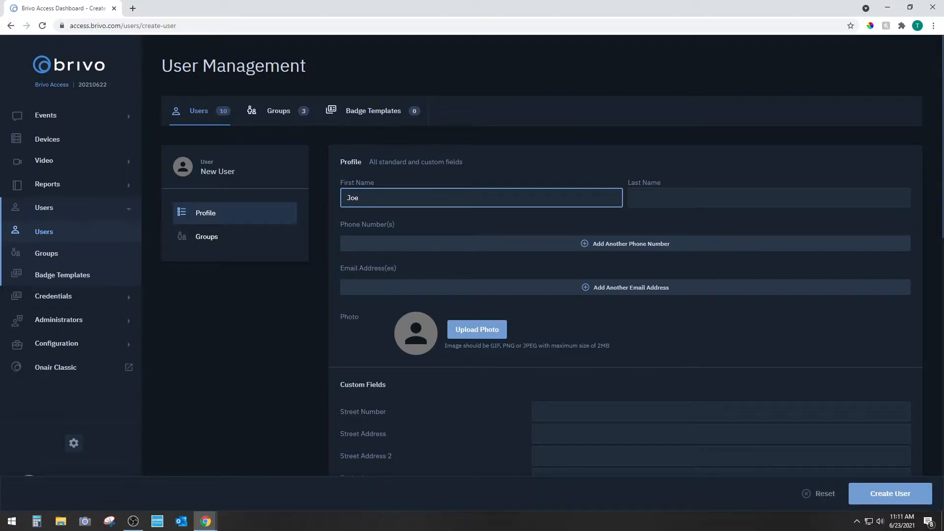
left_click(768, 197)
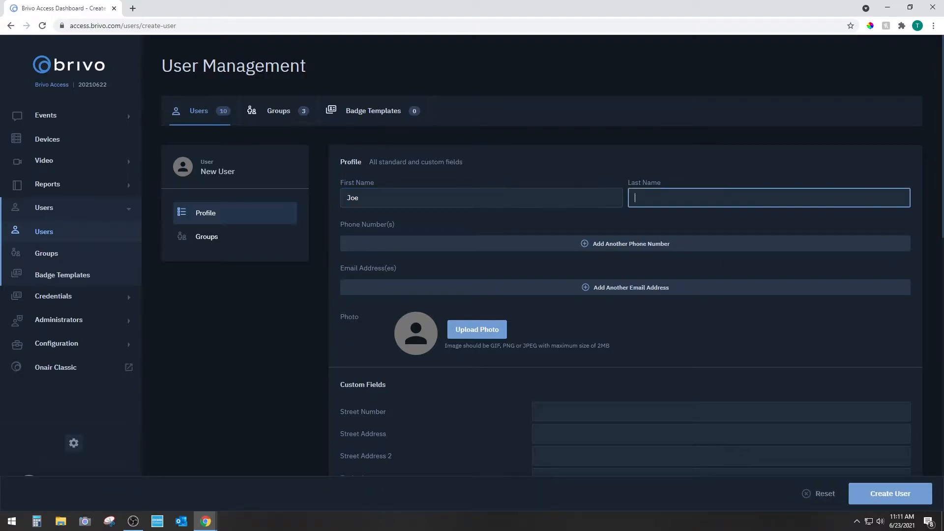
type("Doe")
left_click(482, 198)
type("hn")
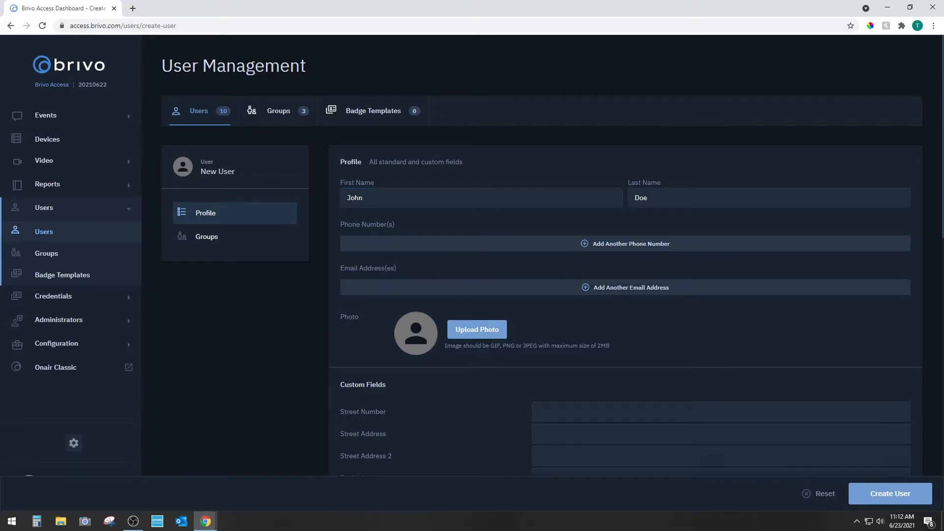
scroll("down", 3)
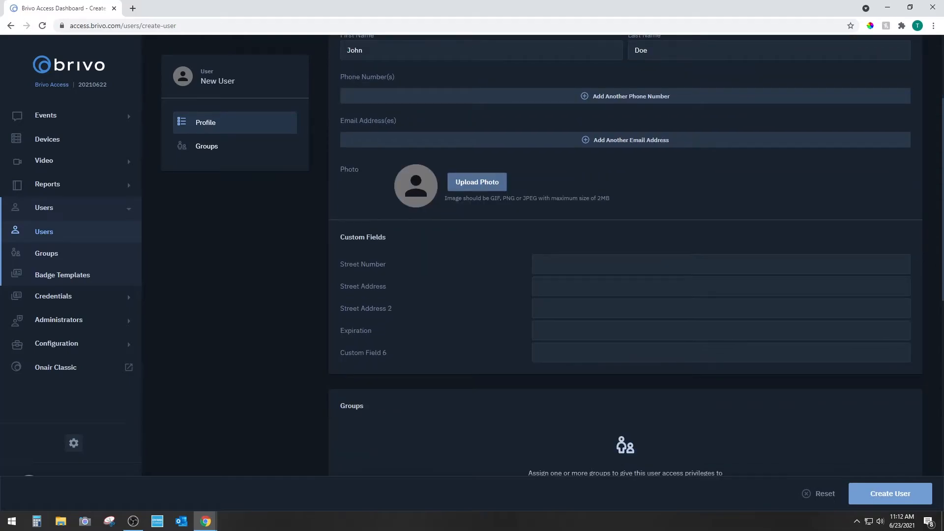
scroll("up", 3)
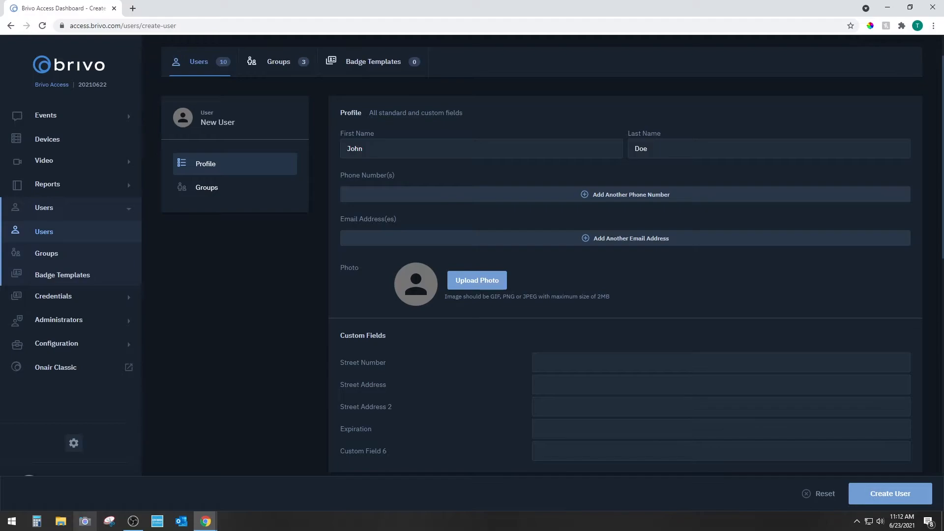
left_click(476, 280)
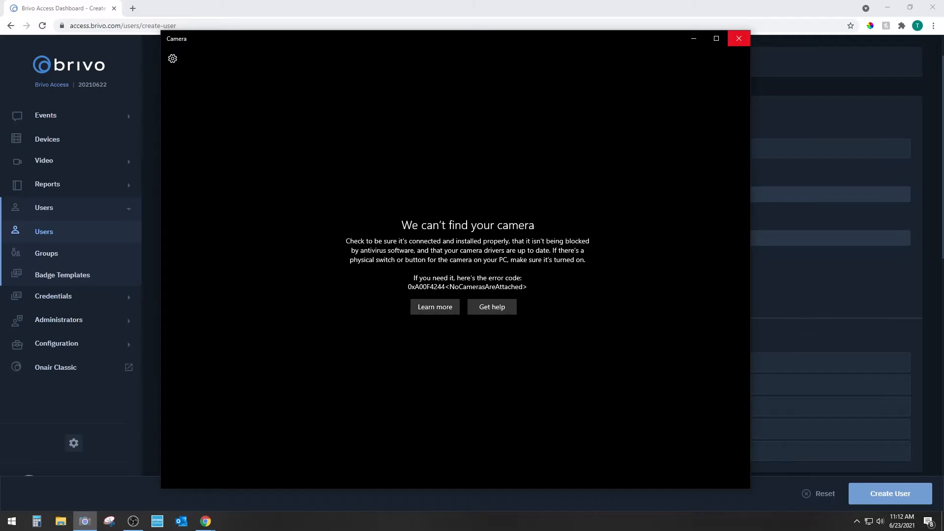
mouse_move(738, 39)
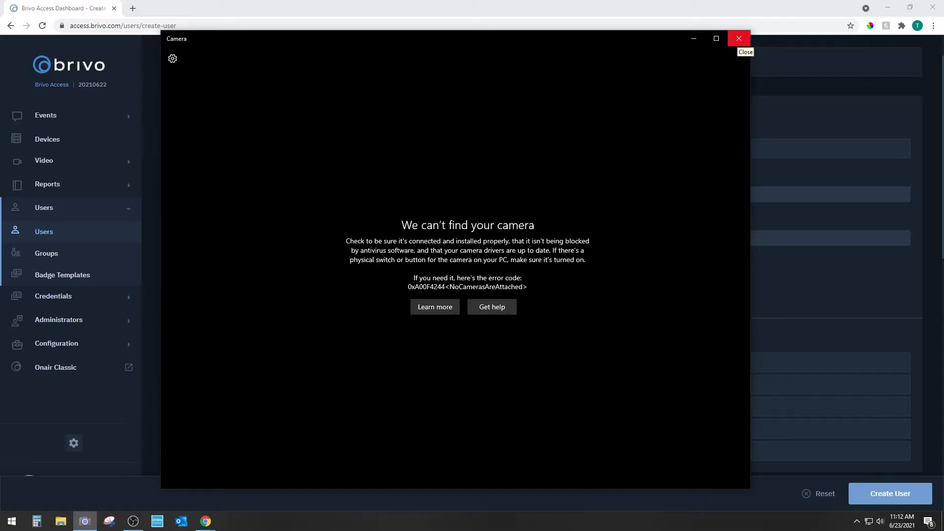
left_click(738, 39)
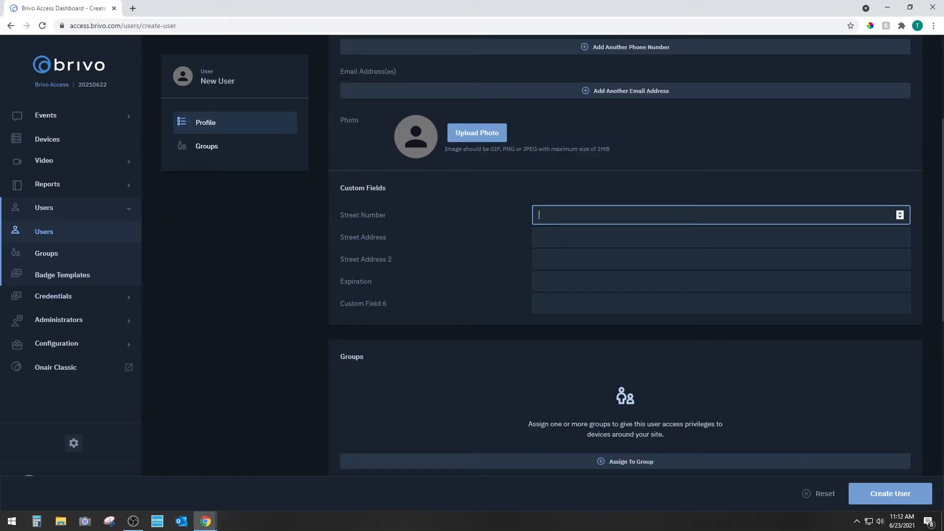
Step: Fill the custom fields with Street Number 123 and Street Address 123 TURNUP FIELD AVE
type("SDFGSDFG")
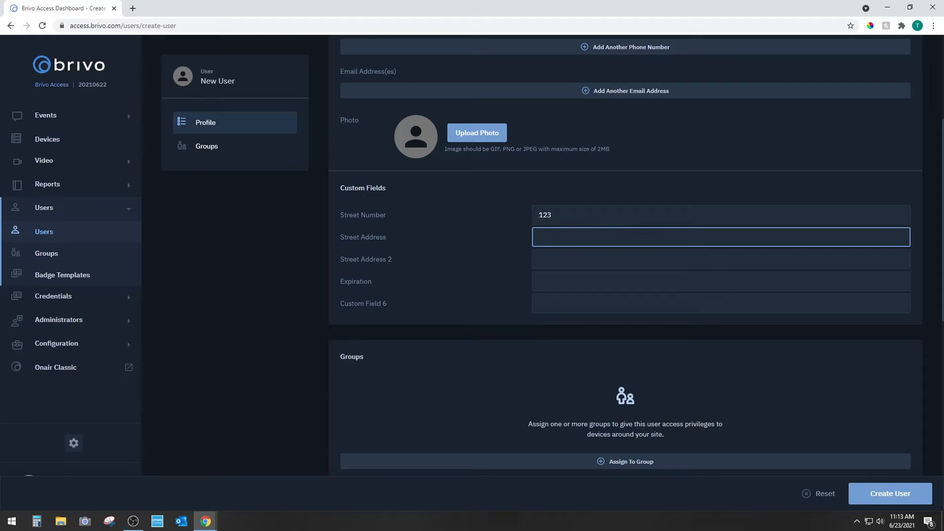
type("123")
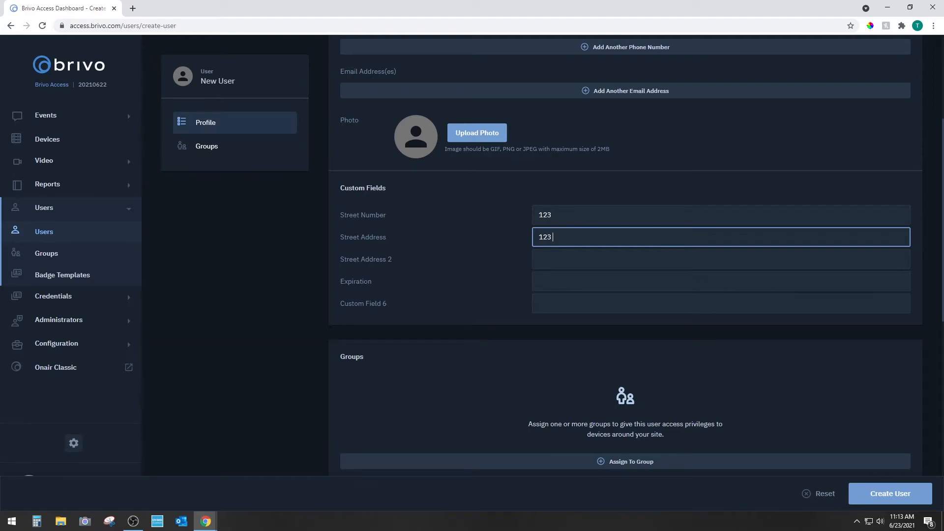
type("TURNUP FIEL")
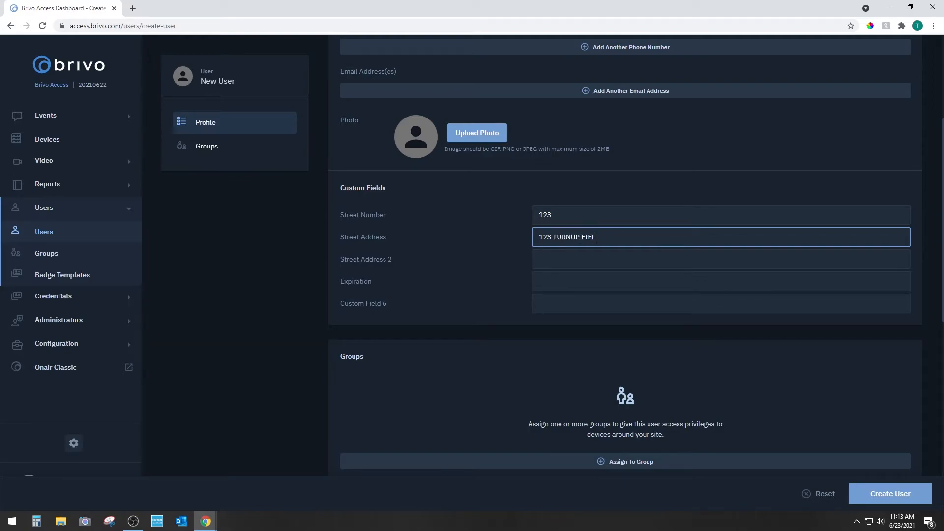
type("D AVE")
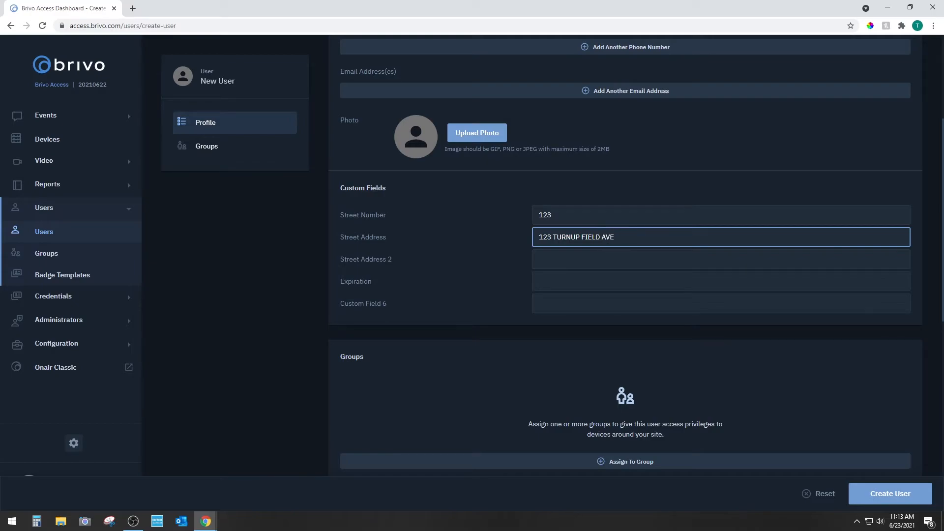
scroll("down", 3)
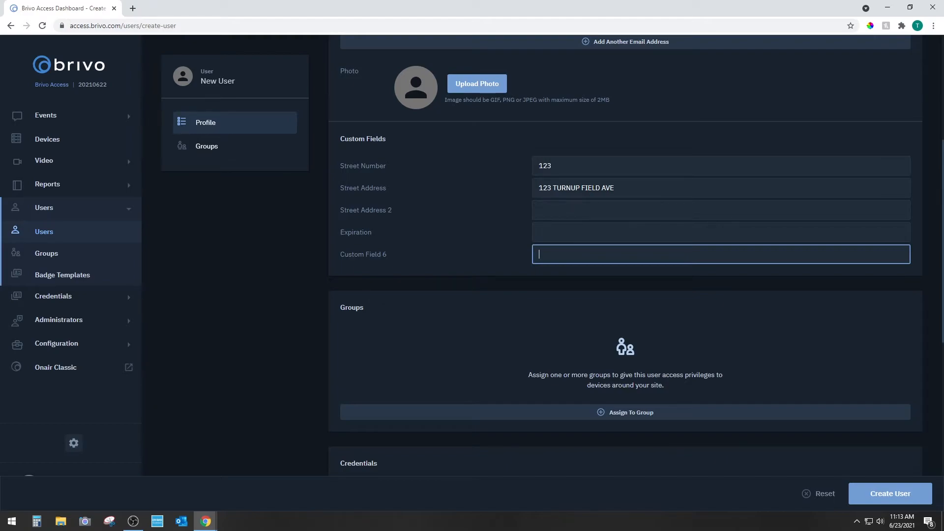
scroll("down", 3)
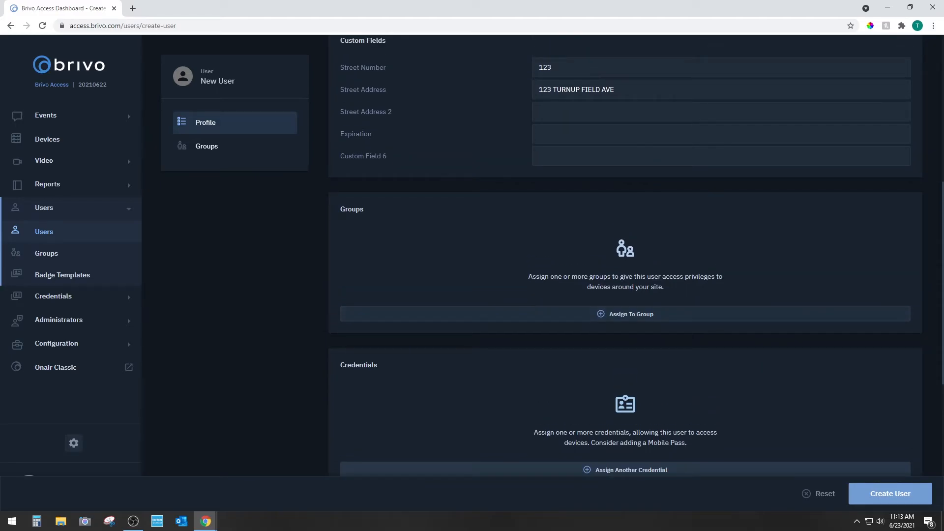
Step: Assign the new user to the Staff group from the Assign user to group dialog
left_click(625, 314)
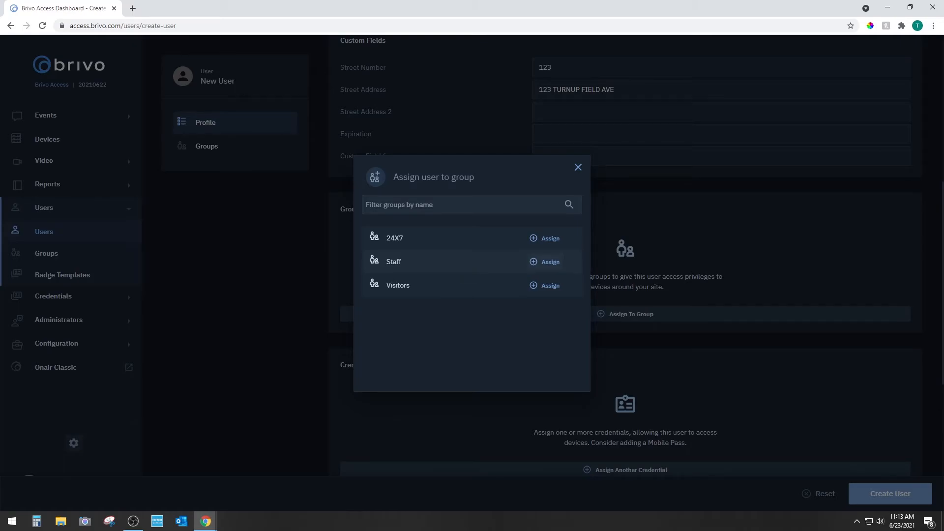
left_click(549, 261)
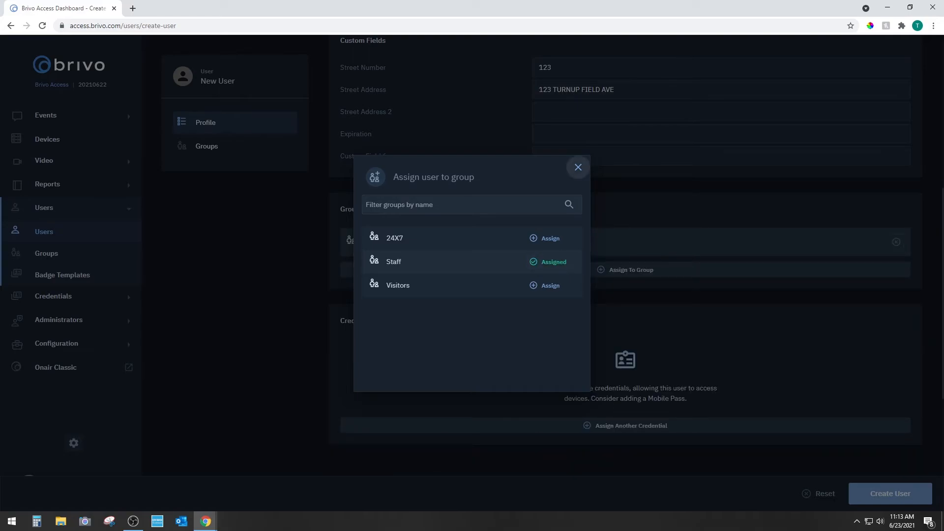
left_click(549, 261)
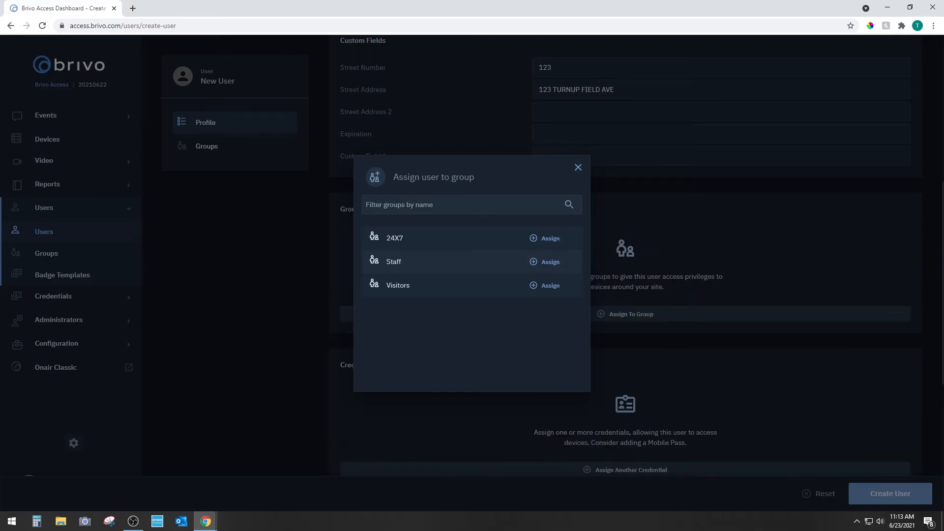
left_click(549, 261)
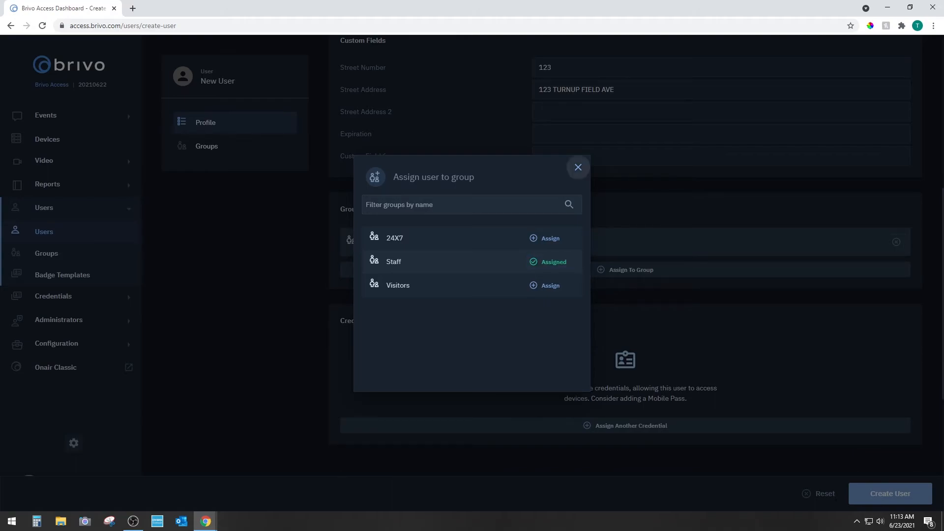
left_click(576, 167)
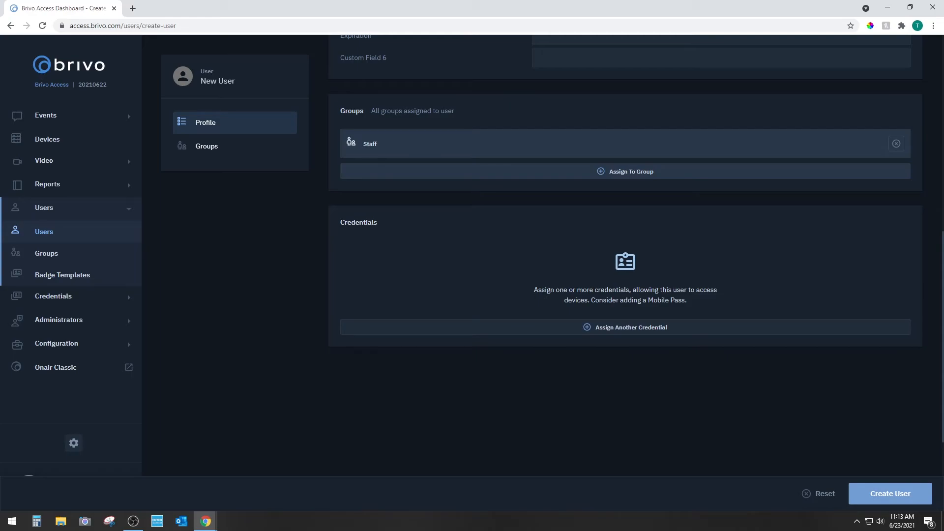
Step: Assign card credential 6769 (Standard 26 Bit) and create the user John Doe
left_click(630, 327)
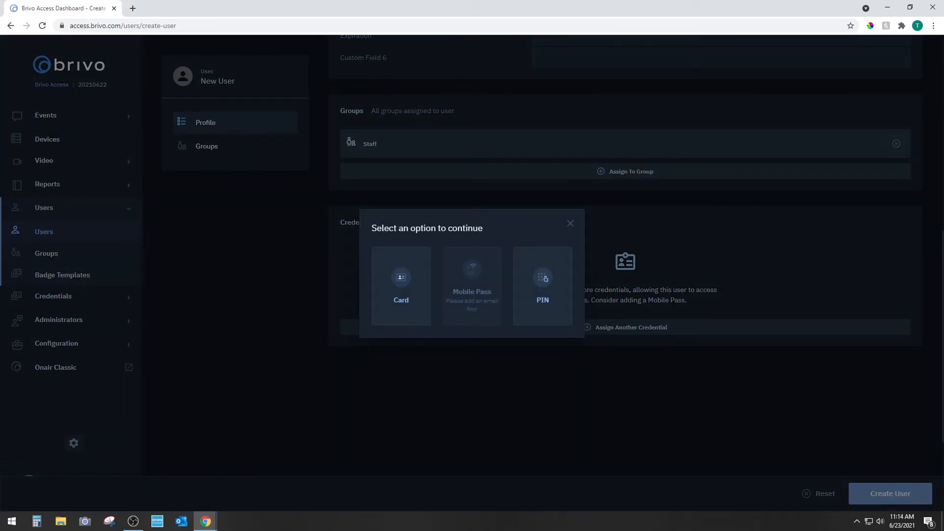
left_click(401, 286)
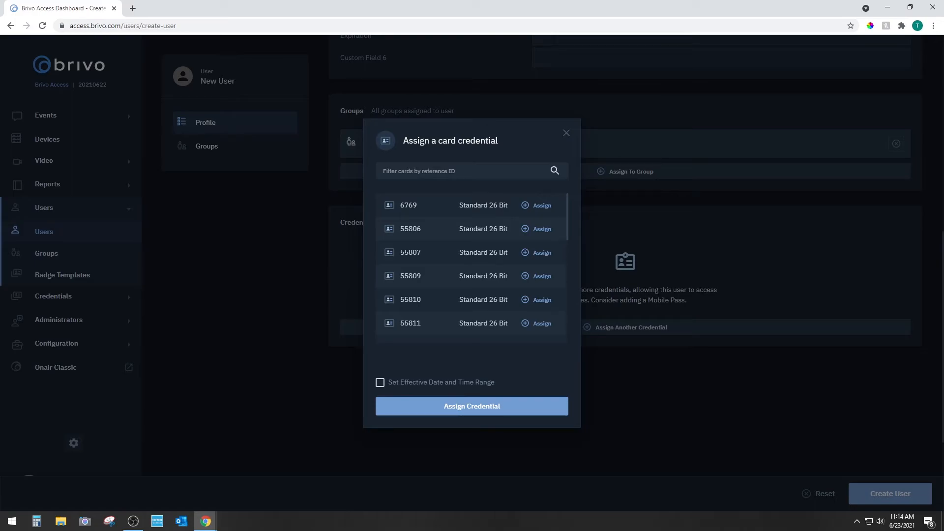
double_click(408, 205)
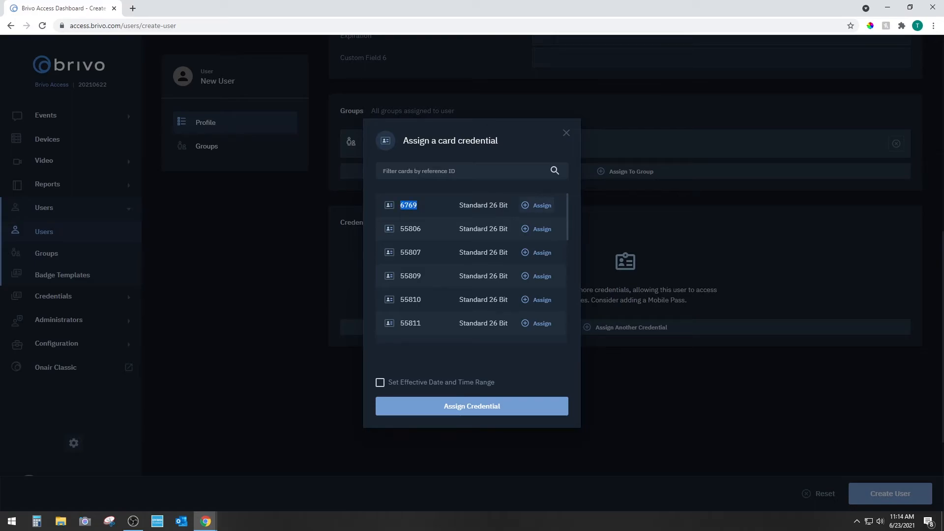
left_click(535, 205)
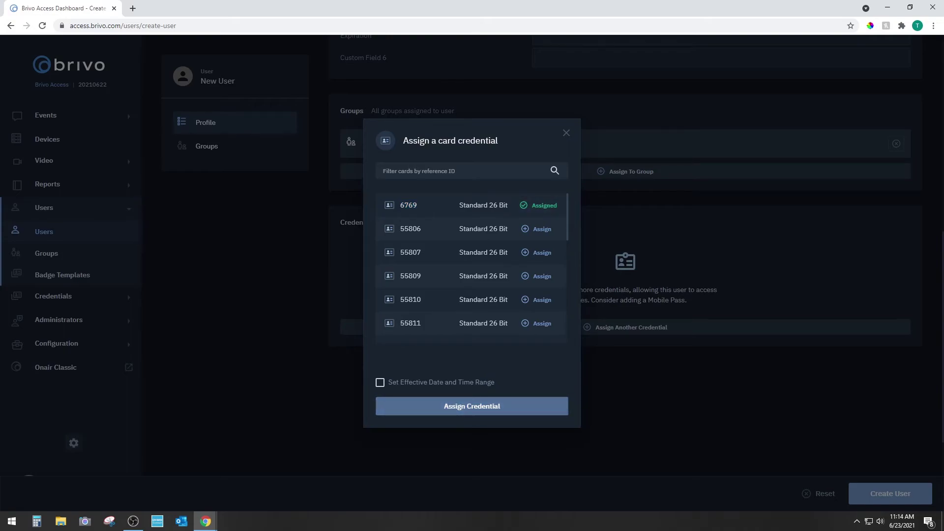
left_click(471, 406)
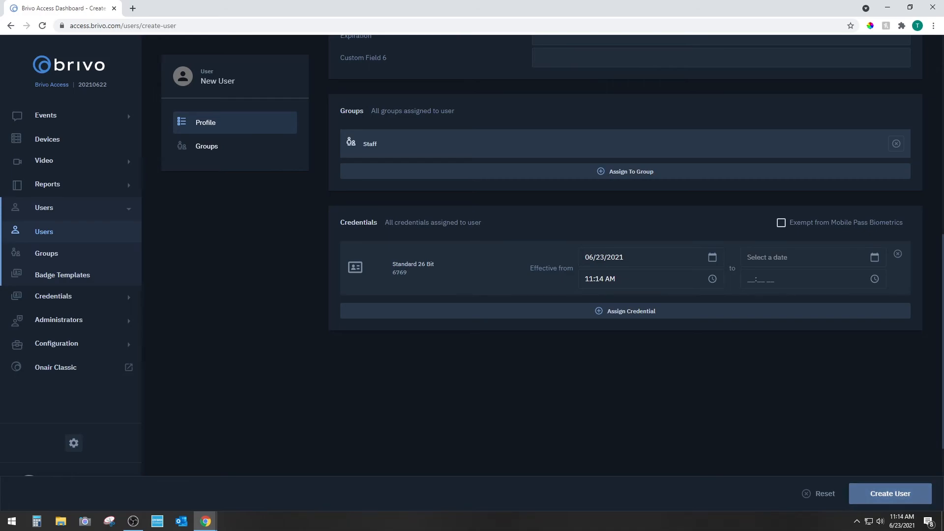
left_click(889, 493)
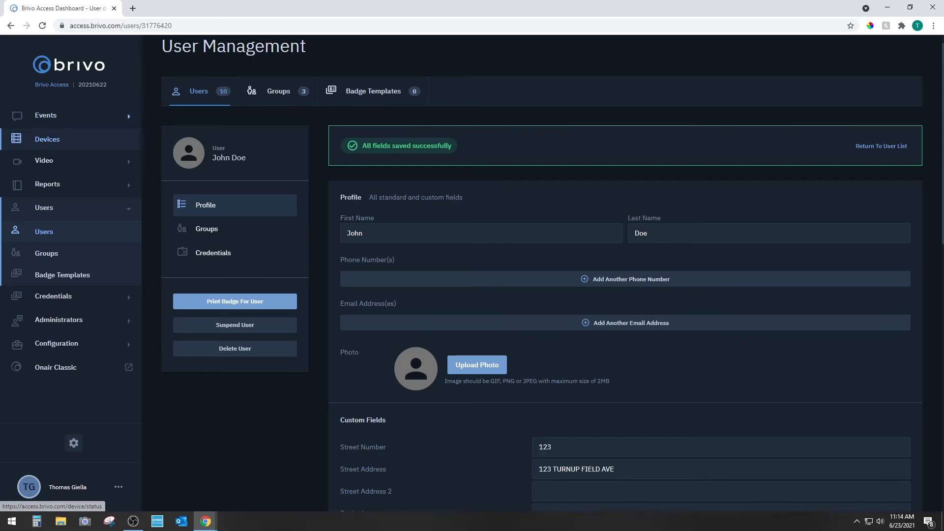
Step: Return to the Event Tracker after the user is saved
left_click(45, 115)
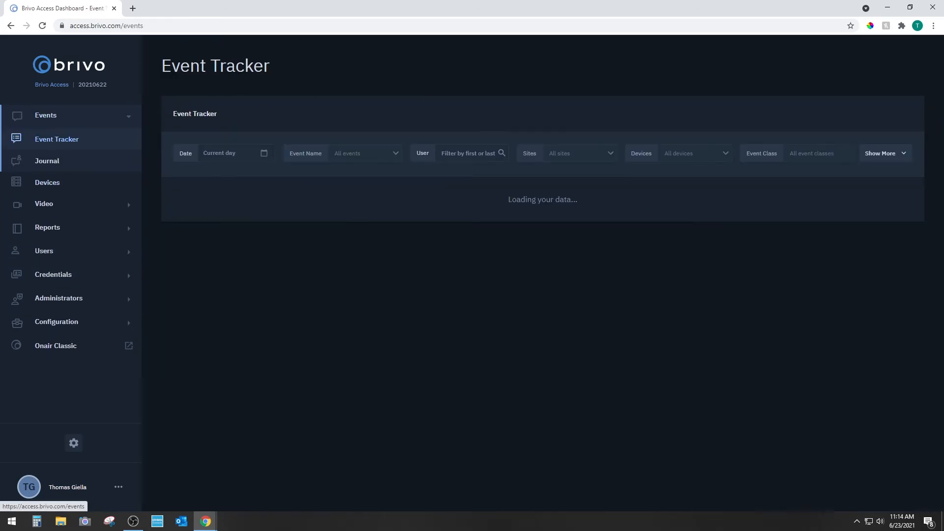